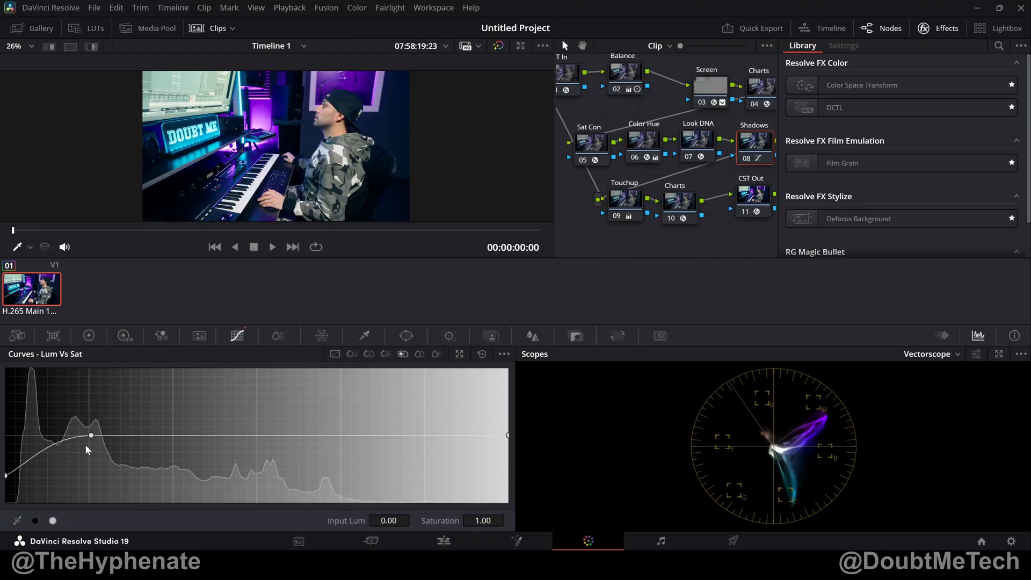
mouse_move(59, 449)
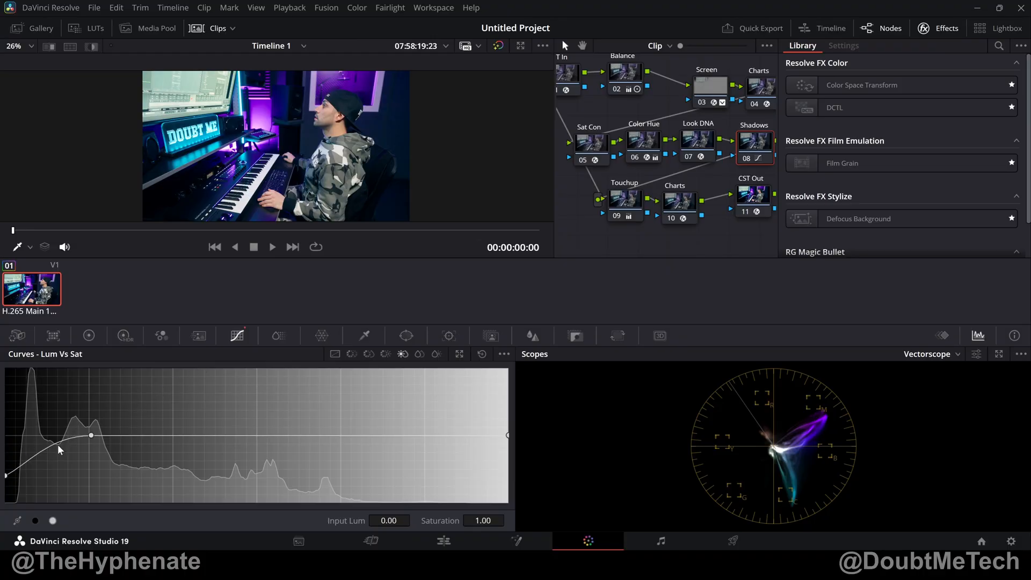
mouse_move(14, 483)
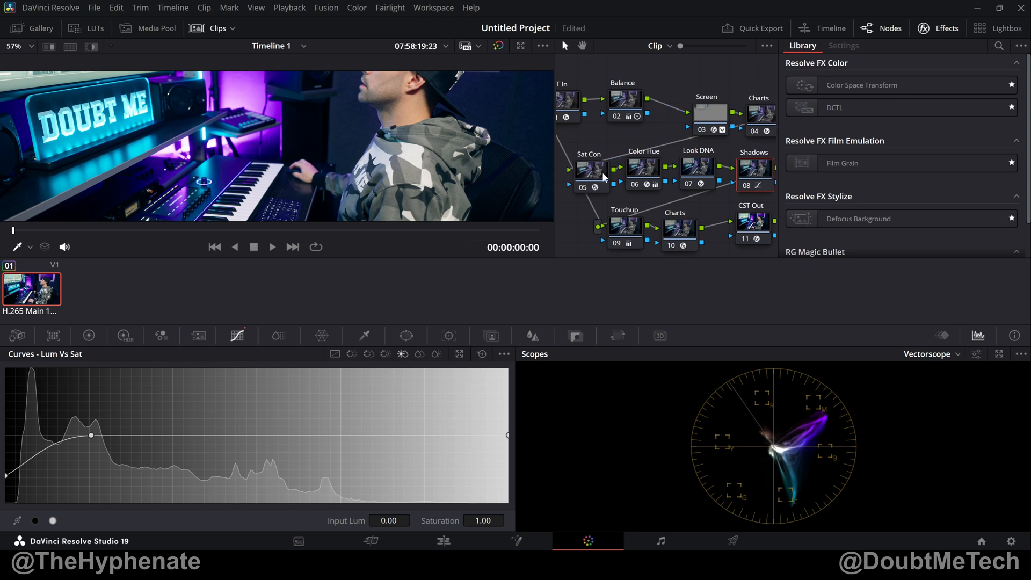
mouse_move(755, 169)
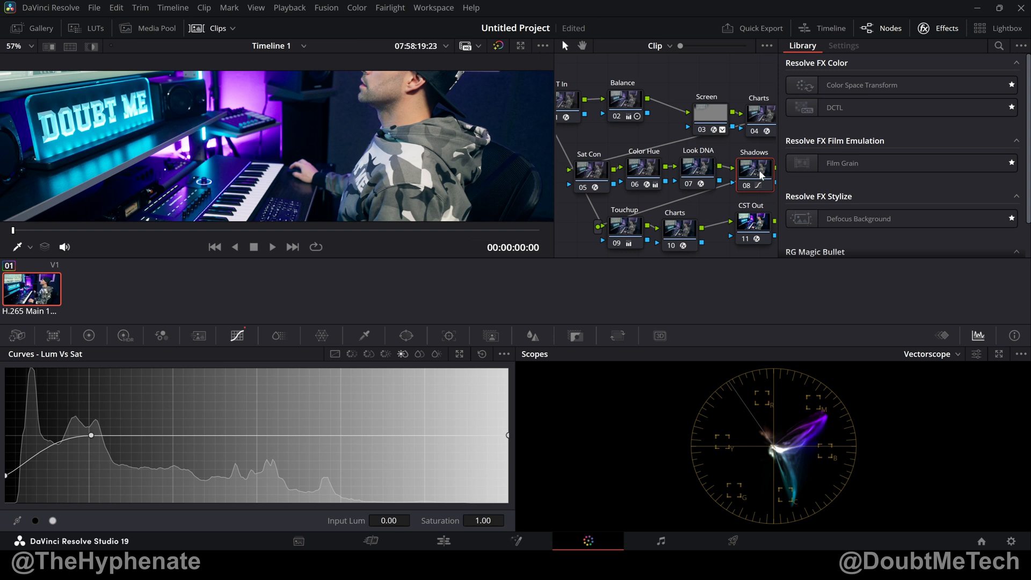
mouse_move(758, 169)
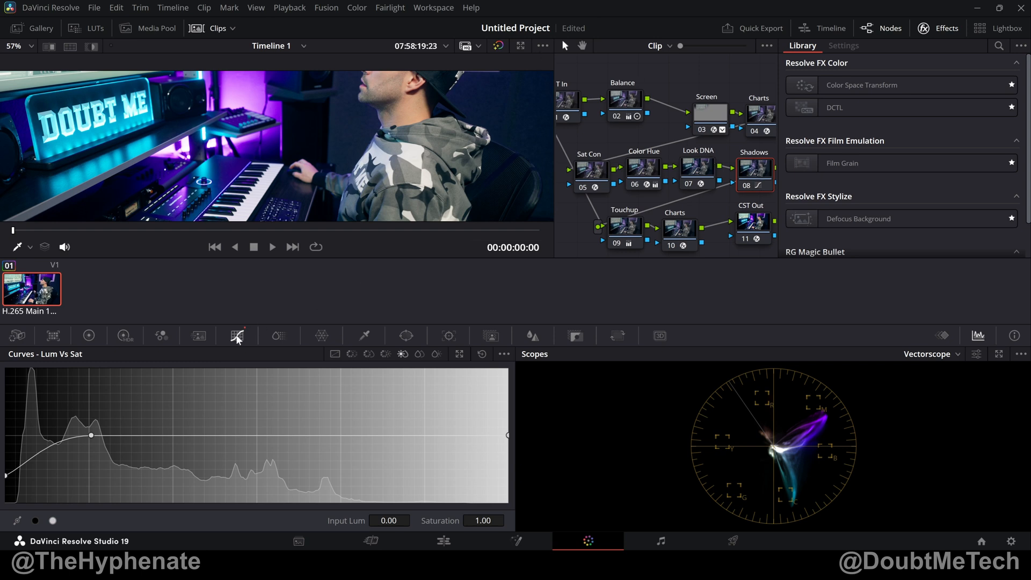
mouse_move(238, 336)
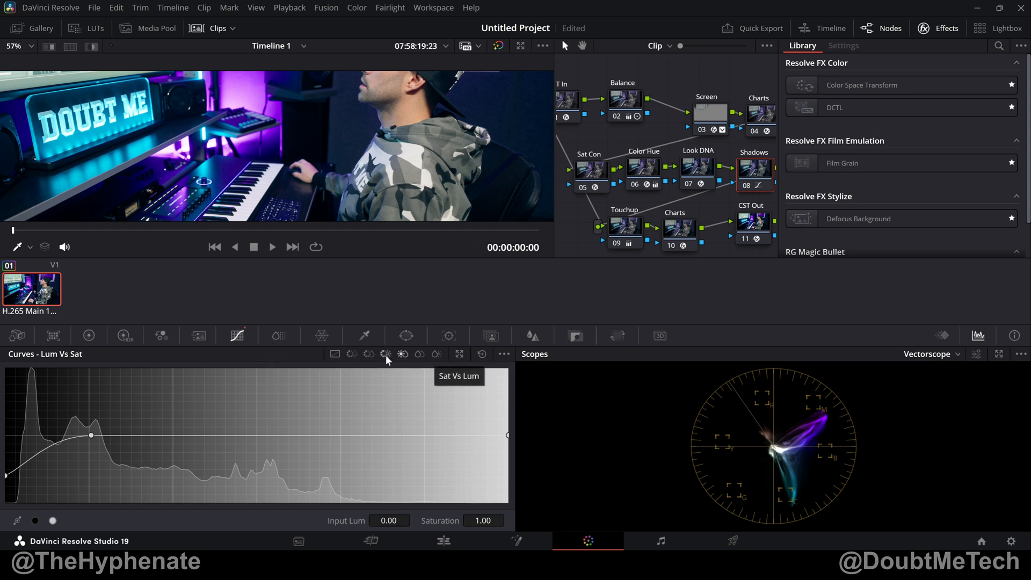
mouse_move(402, 354)
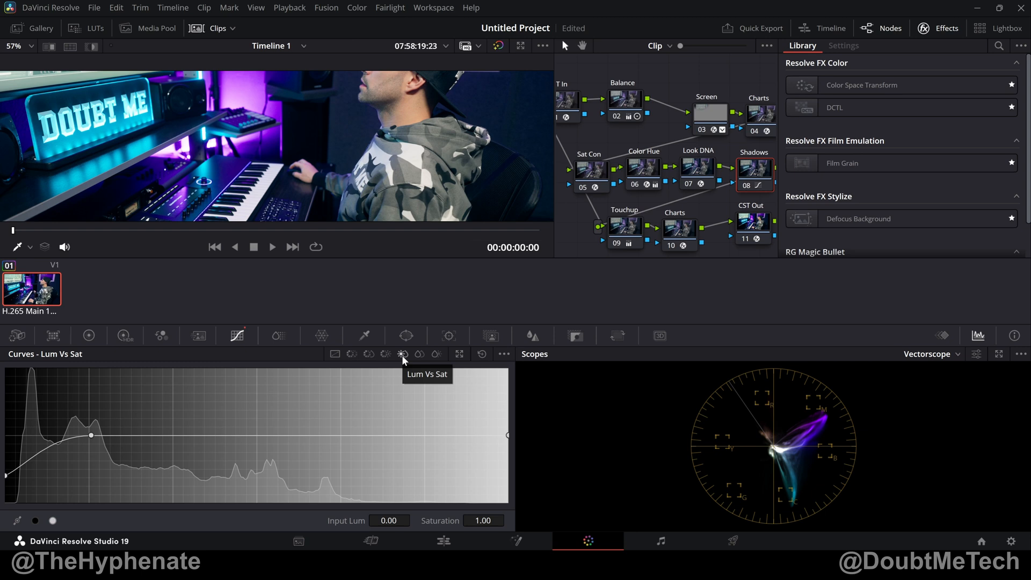
mouse_move(310, 424)
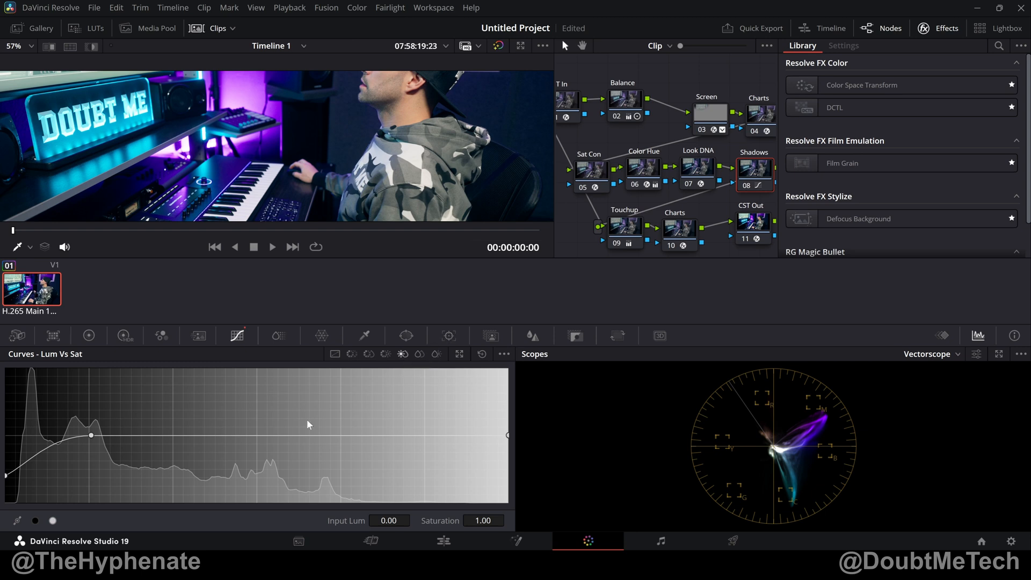
mouse_move(378, 442)
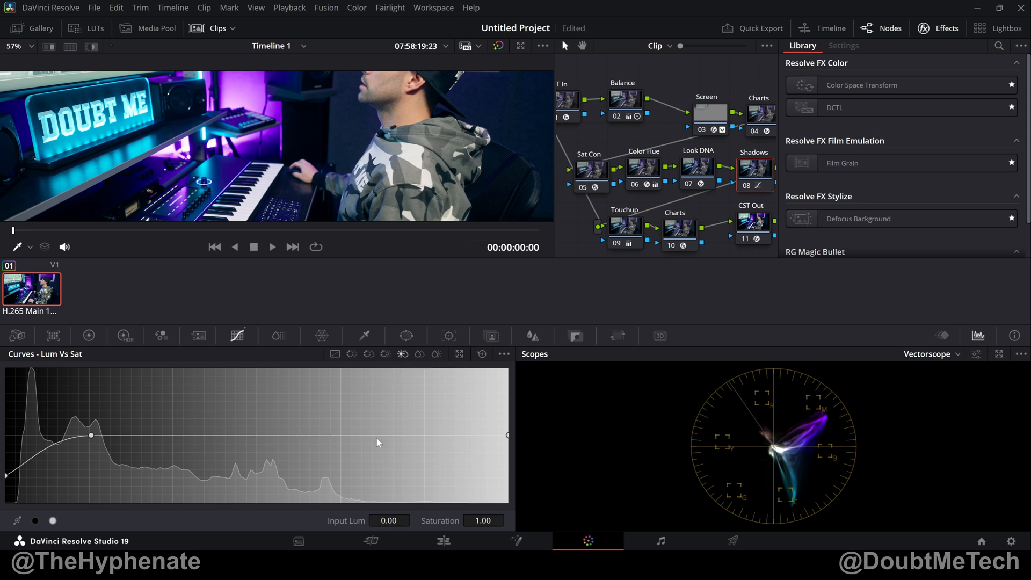
mouse_move(313, 439)
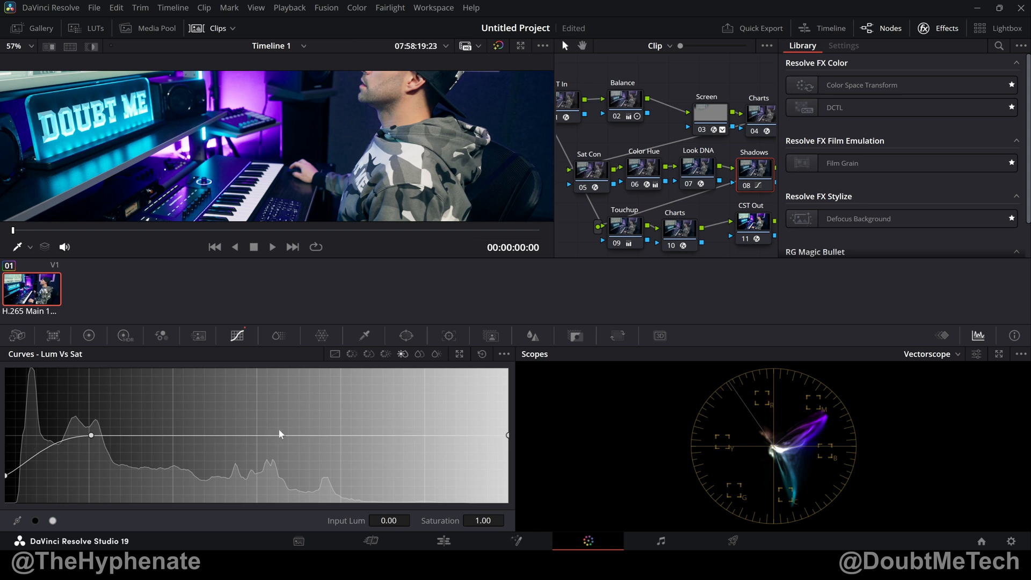
mouse_move(304, 448)
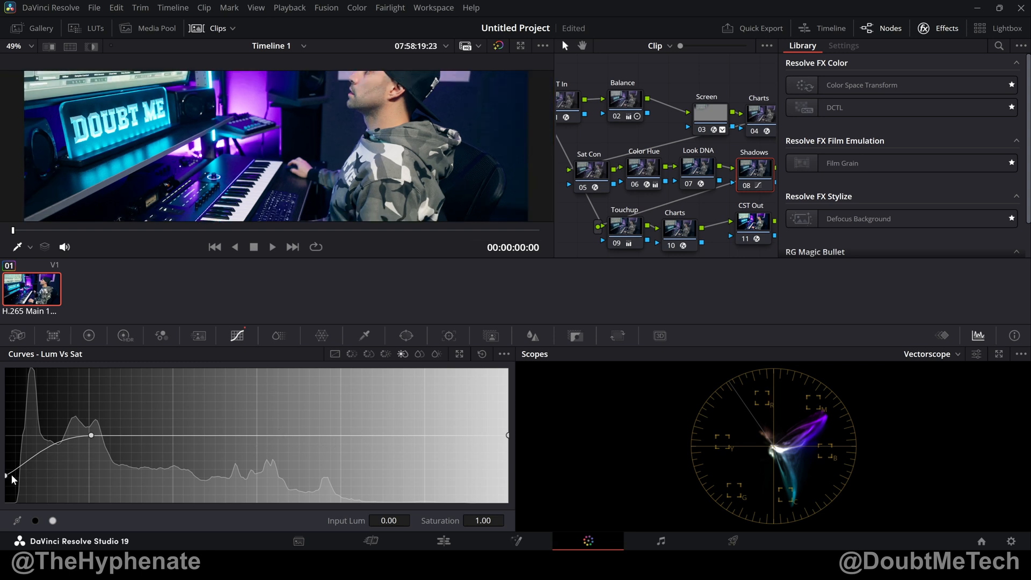
mouse_move(755, 170)
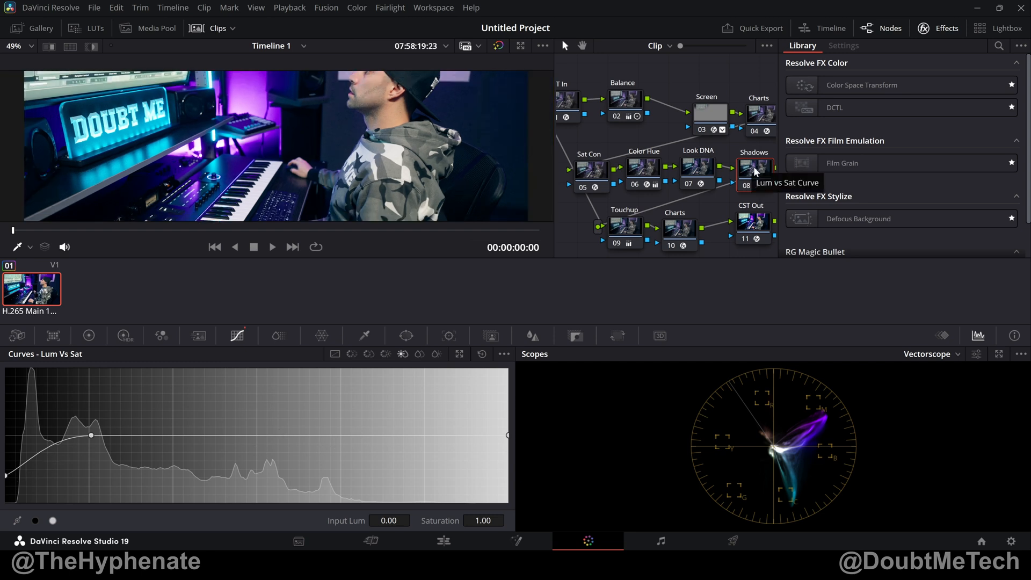
Reset the Shadows node's grade and add a test point on the flat Lum vs Sat curve.
right_click(755, 167)
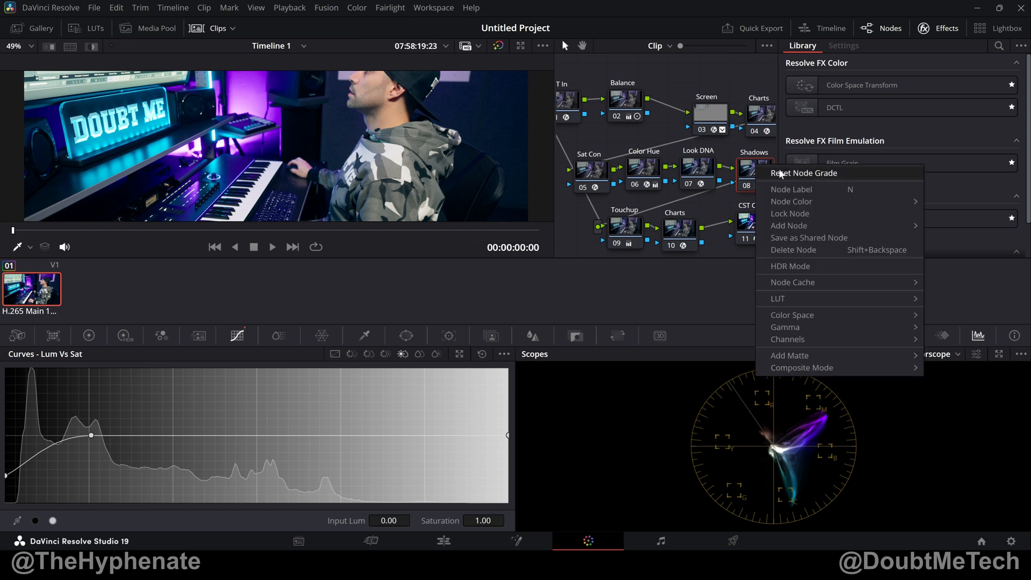
left_click(802, 173)
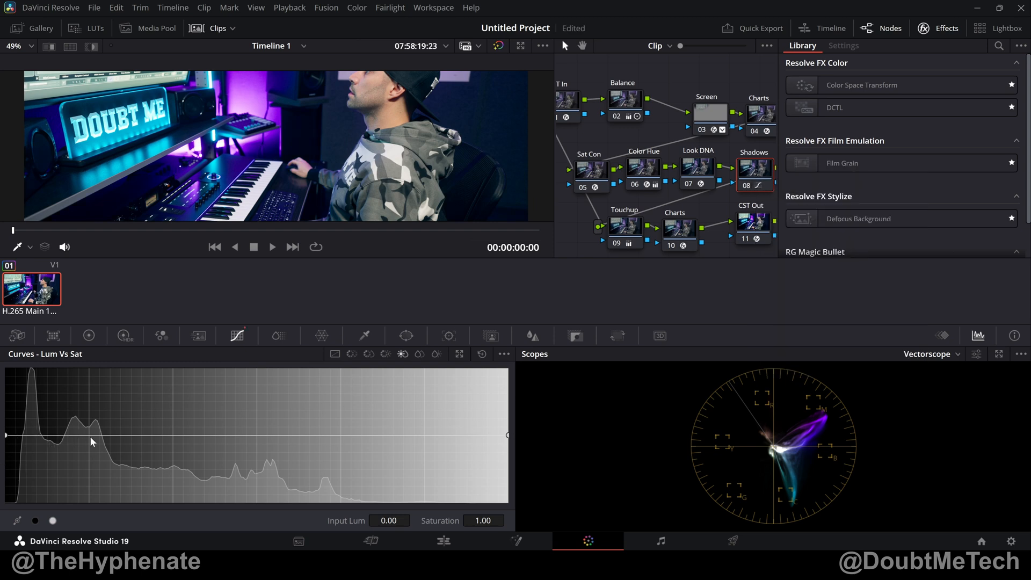
left_click_drag(92, 435, 91, 441)
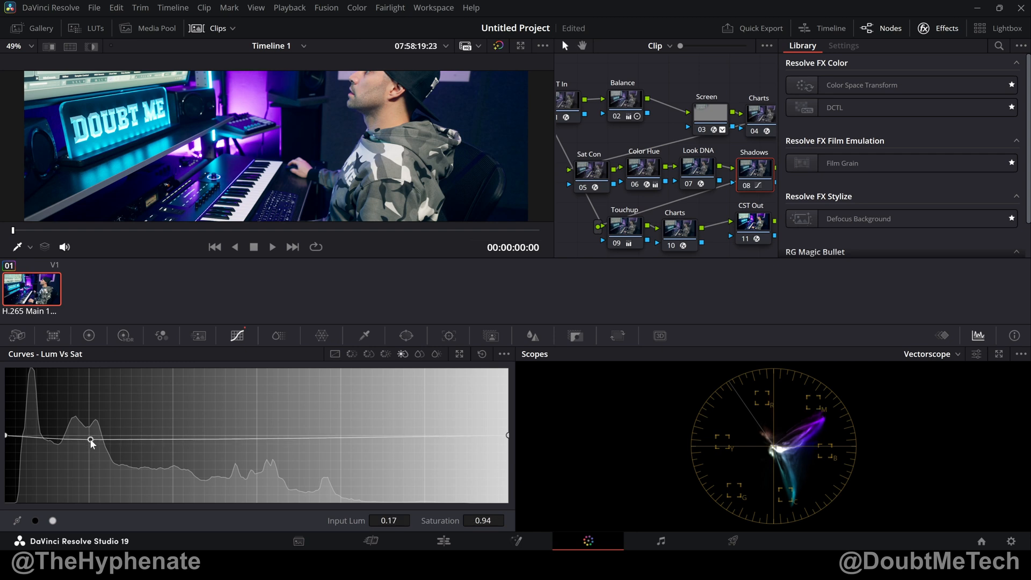
left_click_drag(91, 440, 105, 433)
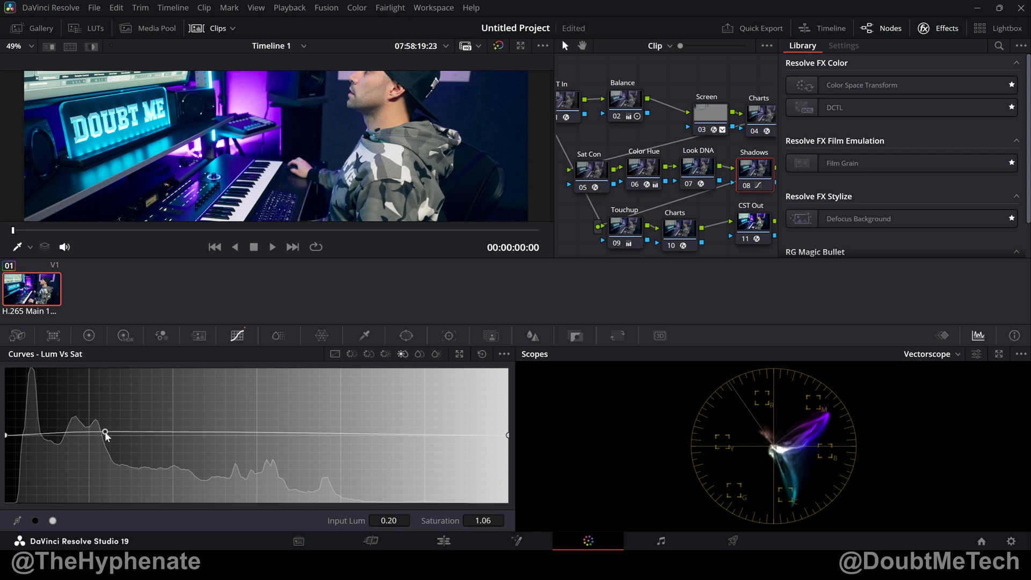
left_click_drag(105, 434, 92, 439)
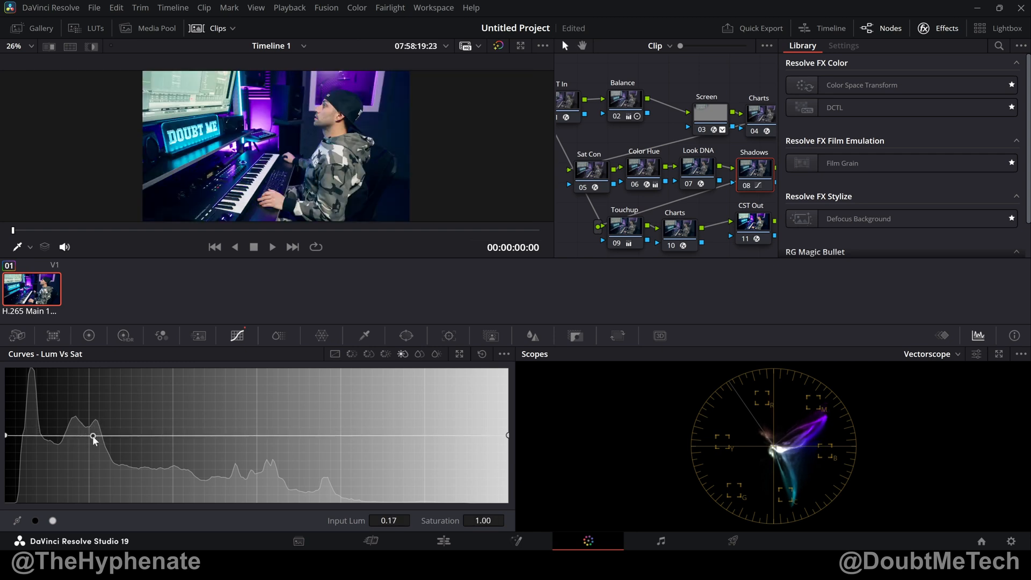
left_click_drag(93, 438, 168, 381)
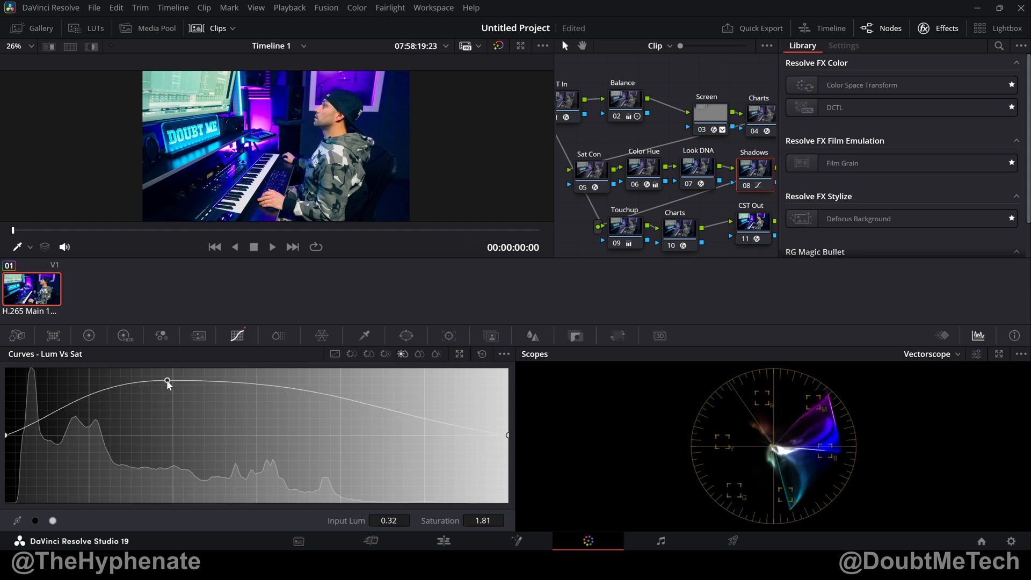
Trial lower shadow saturation and move the curve point toward about 0.17 luminance.
left_click_drag(168, 382, 150, 456)
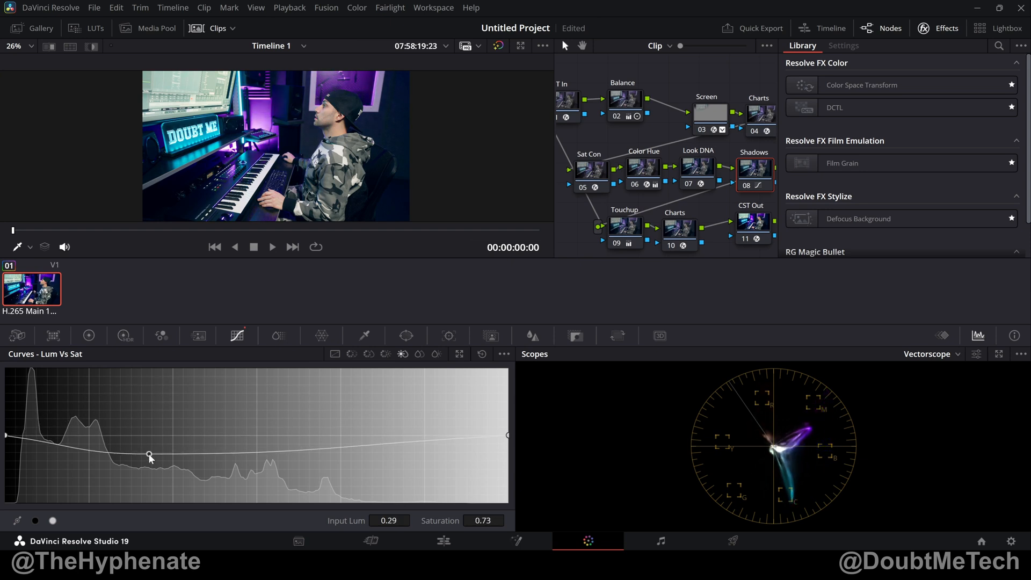
left_click_drag(150, 456, 177, 469)
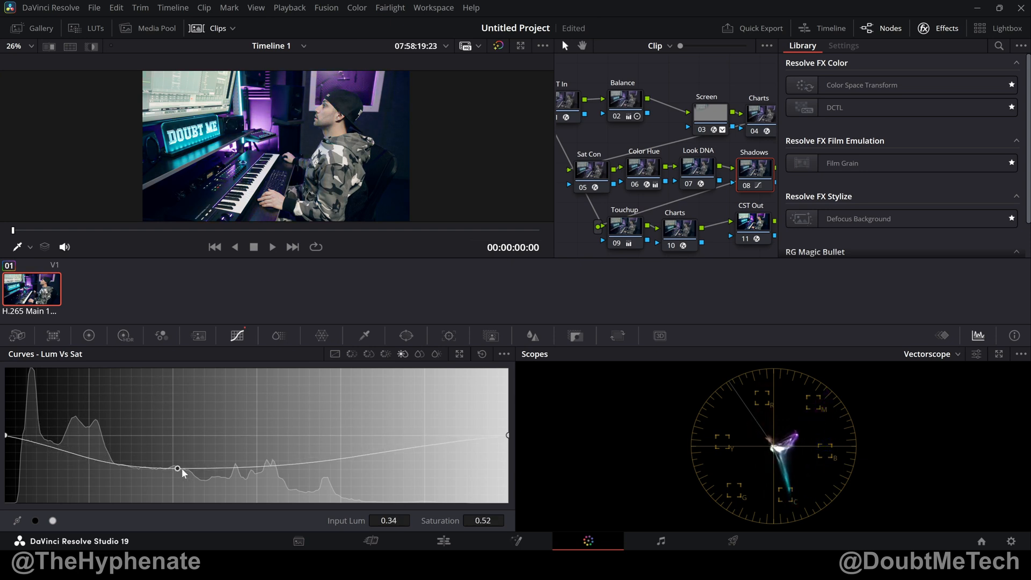
left_click_drag(178, 469, 47, 436)
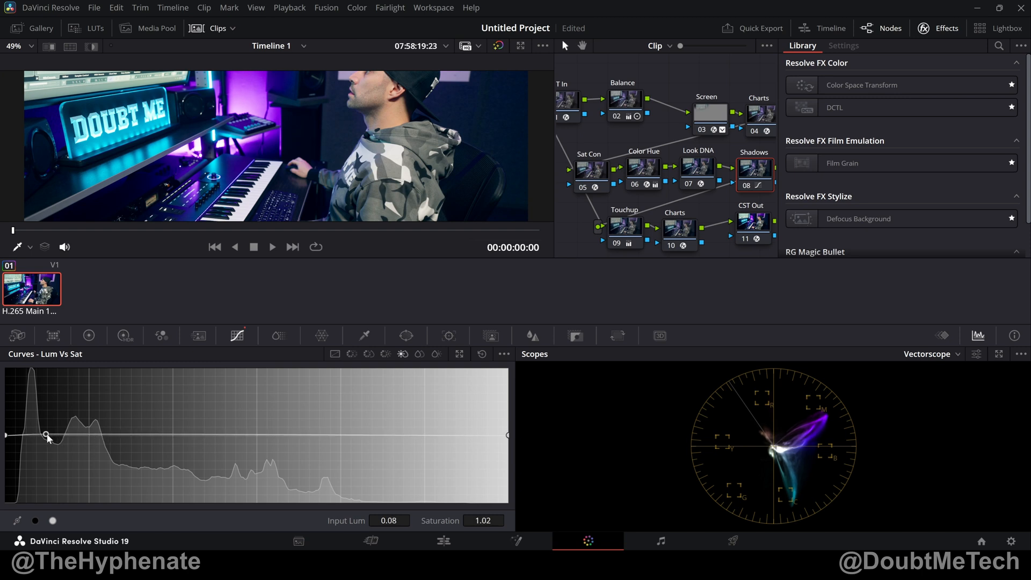
left_click_drag(47, 437, 73, 434)
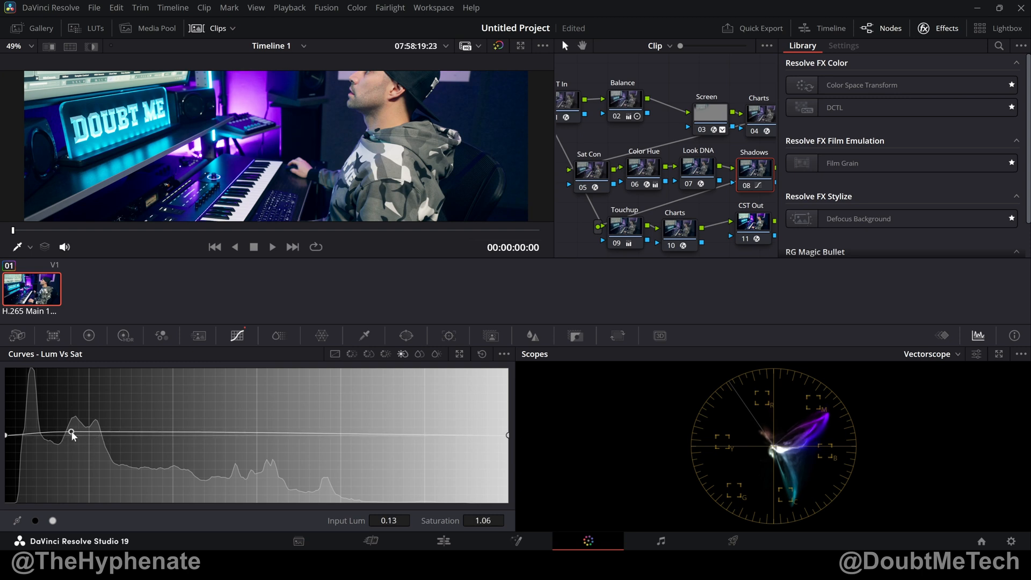
left_click_drag(71, 431, 92, 437)
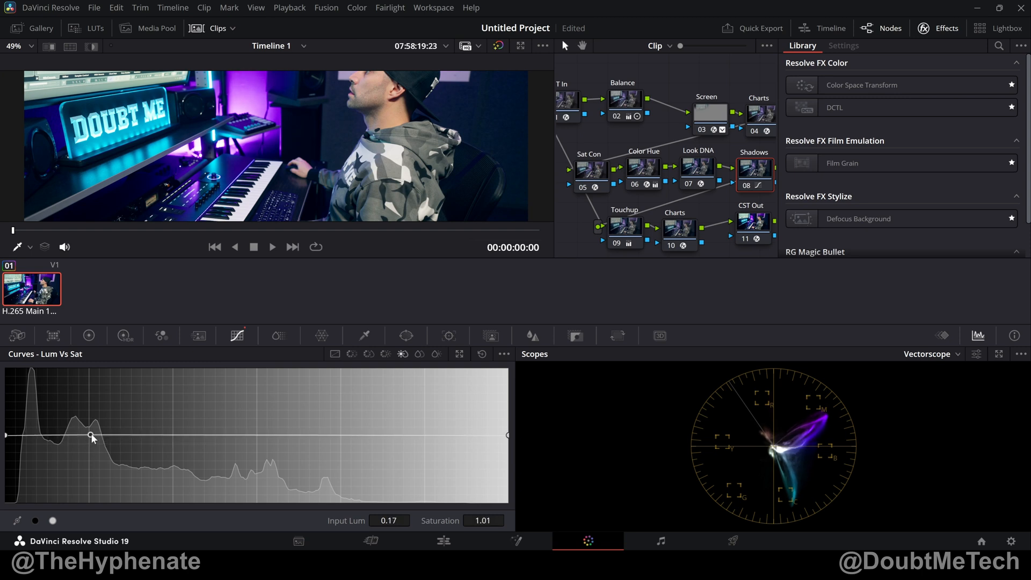
Settle the point at 0.17 luminance and pull its saturation down to about 0.58.
left_click_drag(93, 436, 93, 434)
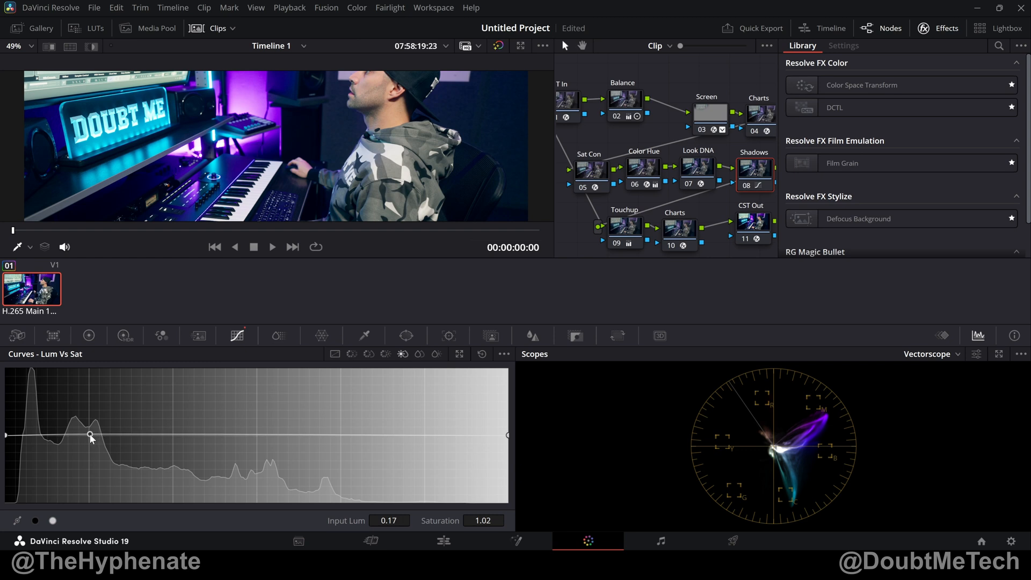
left_click_drag(90, 436, 90, 434)
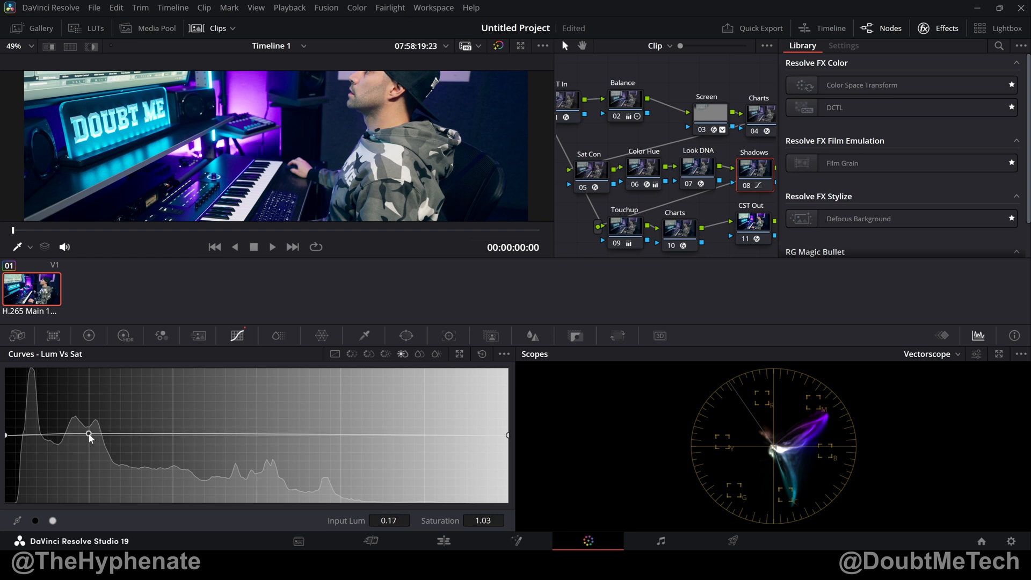
left_click_drag(89, 438, 88, 434)
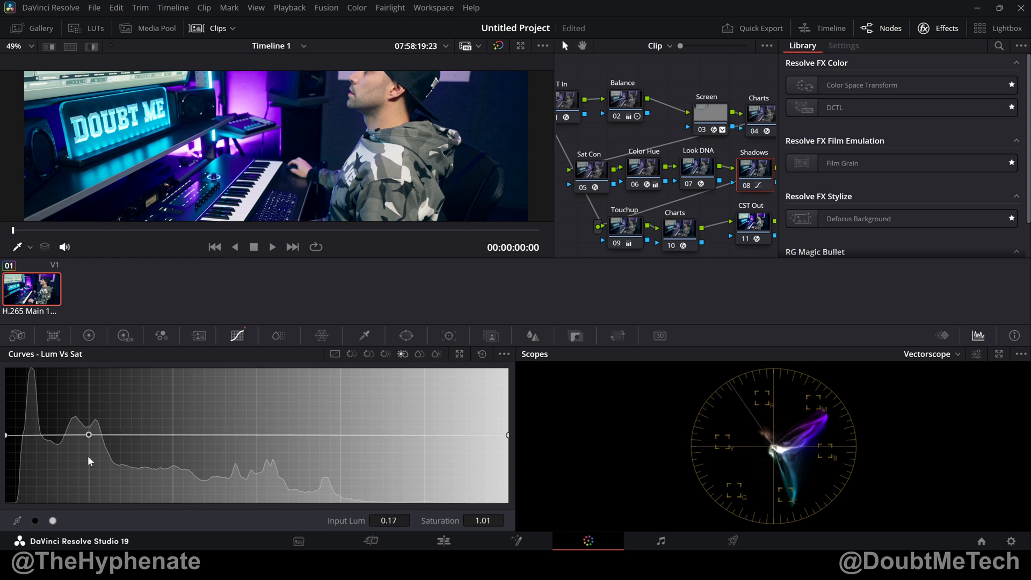
left_click_drag(88, 434, 88, 467)
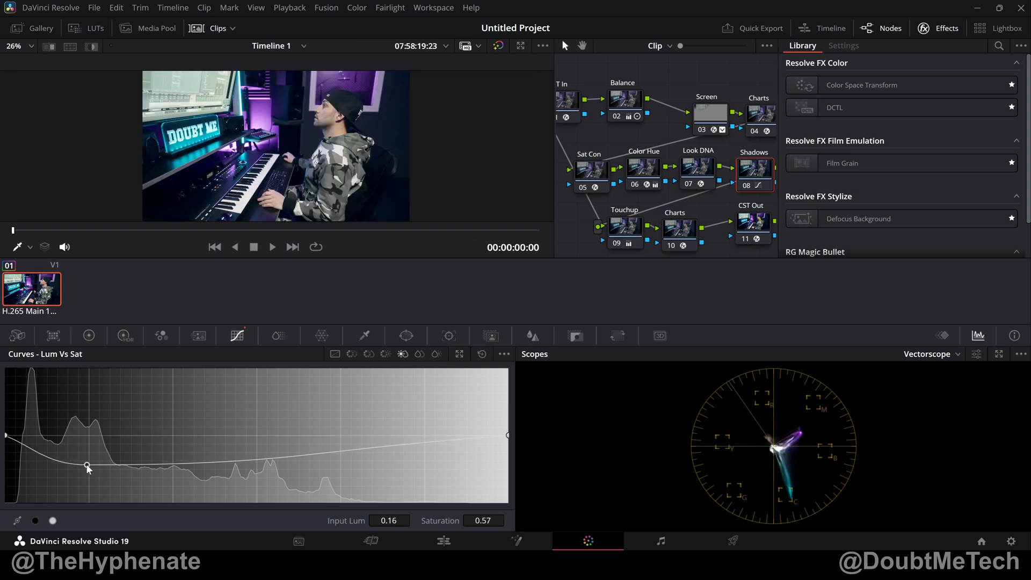
left_click_drag(88, 468, 88, 463)
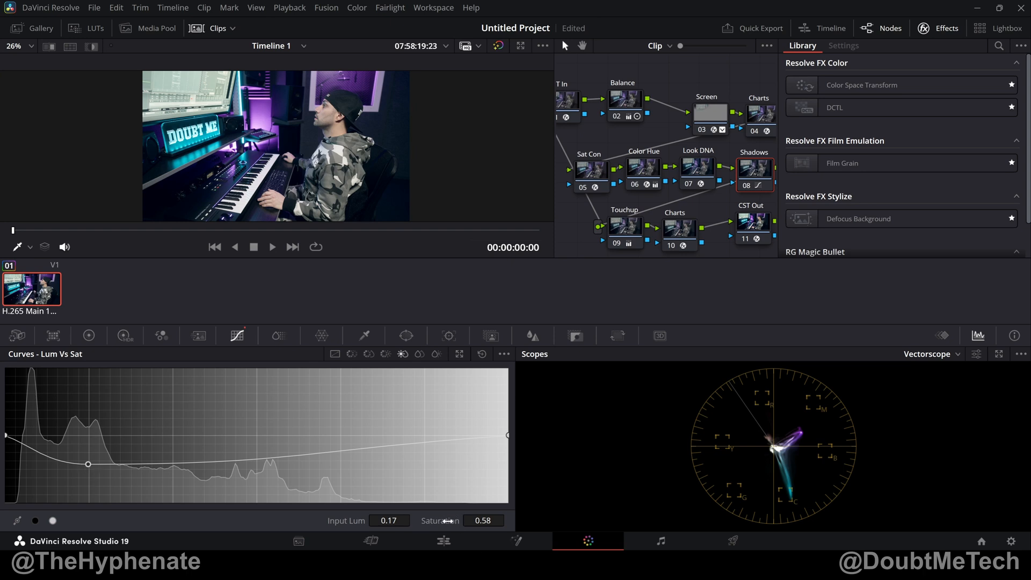
Return the 0.17 point to 1.00 saturation and lower the black endpoint to about 0.43.
left_click_drag(87, 460, 88, 435)
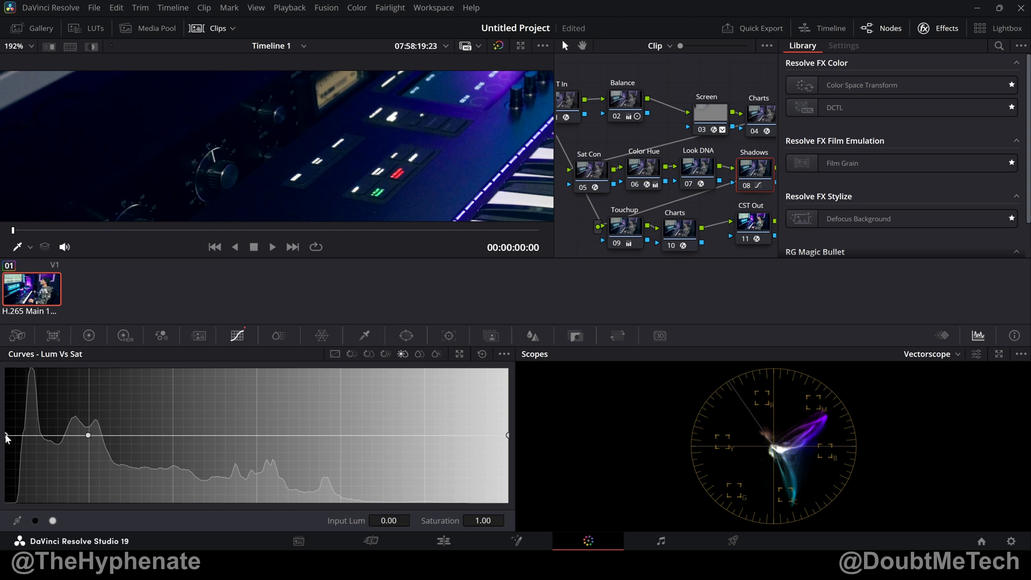
left_click_drag(6, 439, 3, 468)
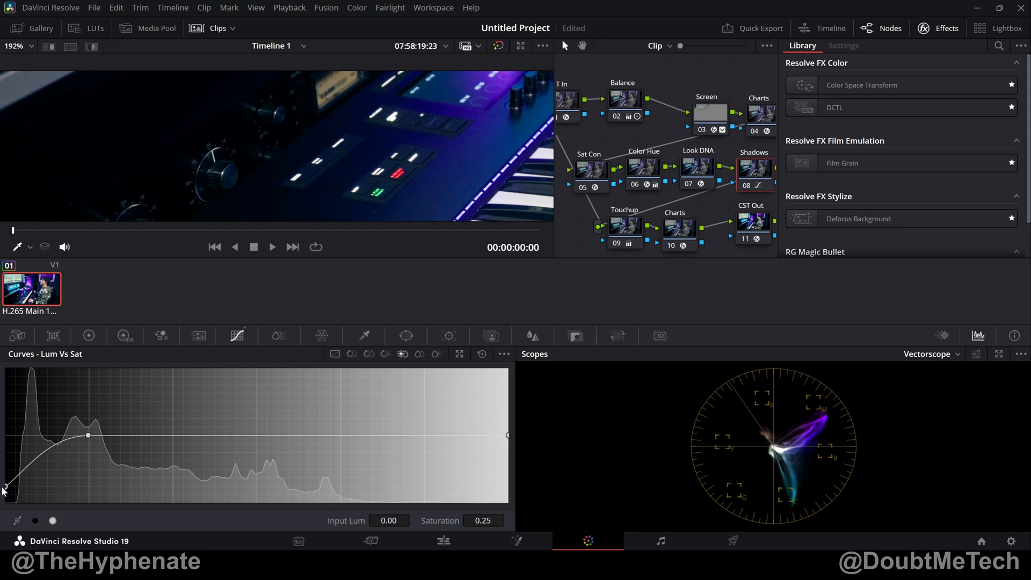
left_click_drag(10, 489, 5, 478)
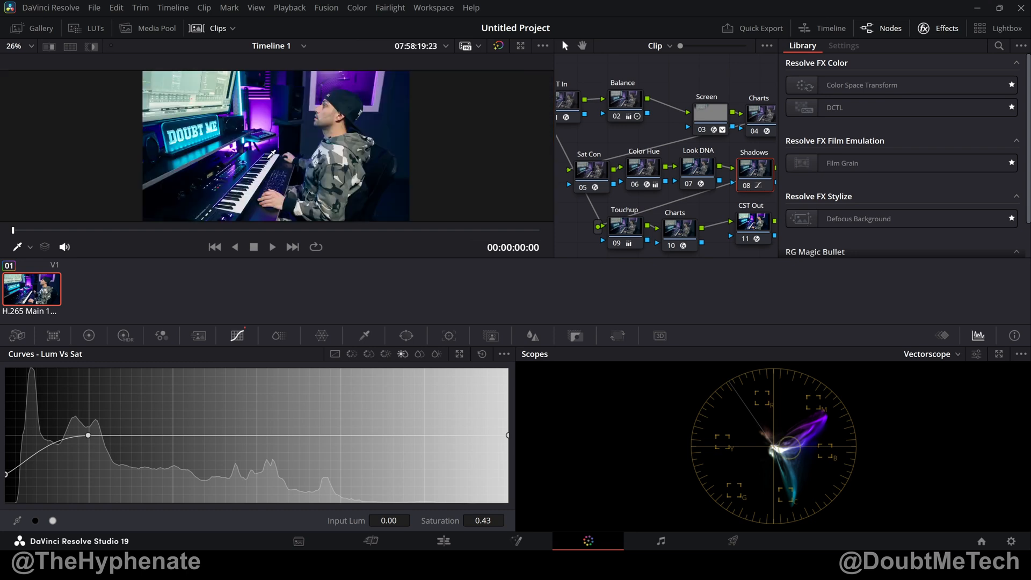
left_click_drag(87, 435, 50, 437)
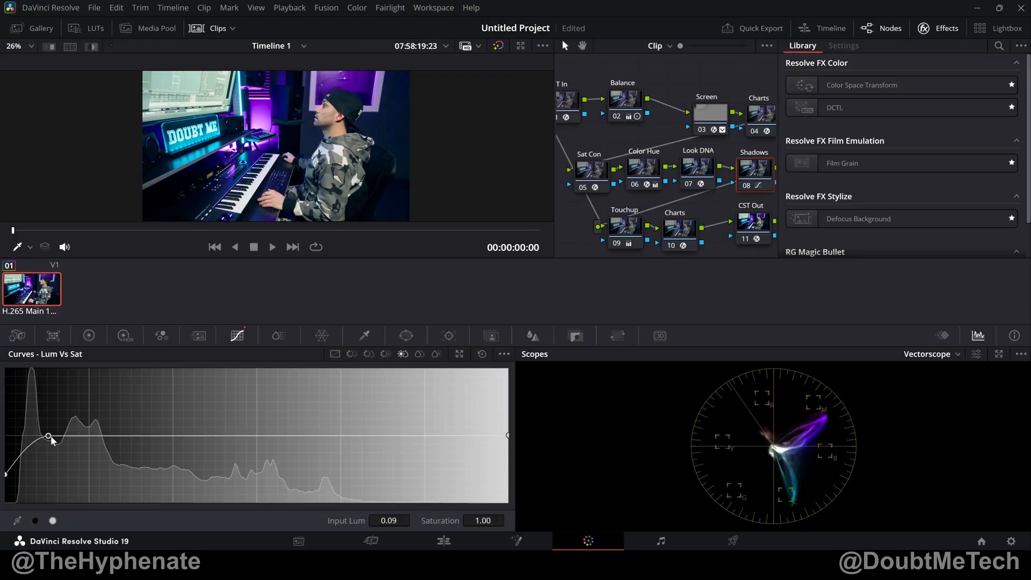
left_click_drag(51, 437, 132, 436)
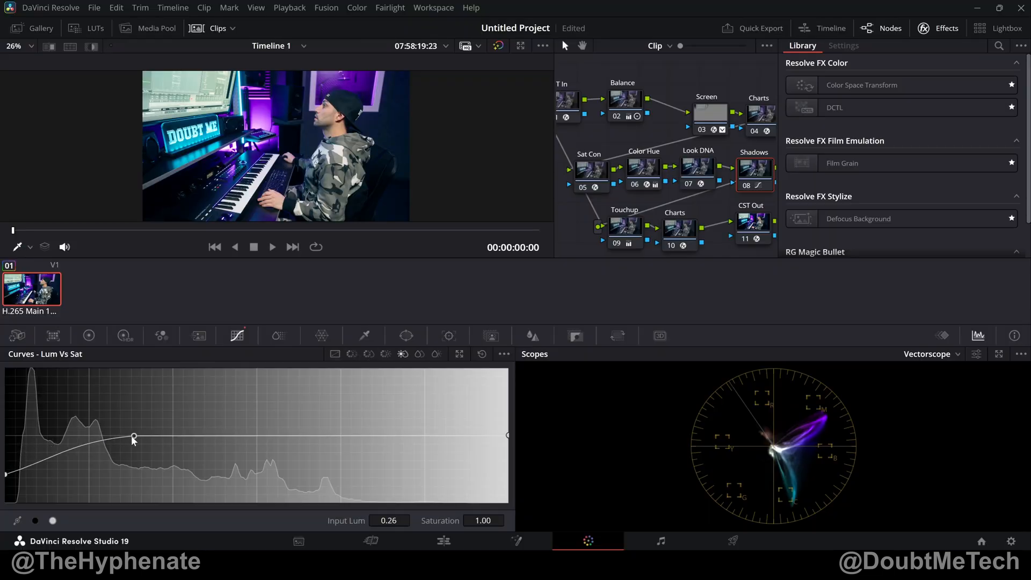
left_click_drag(133, 437, 134, 440)
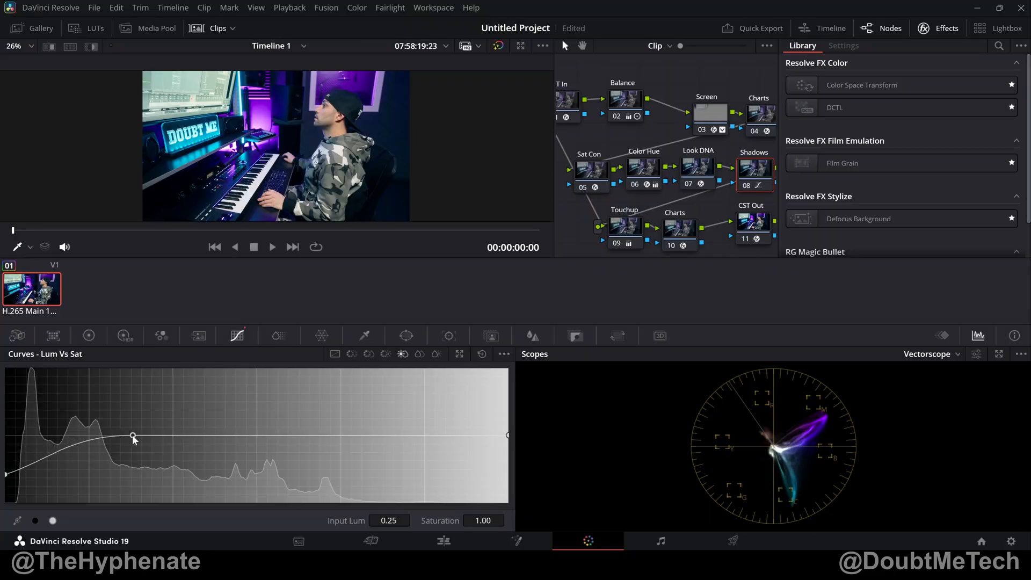
left_click_drag(134, 437, 87, 435)
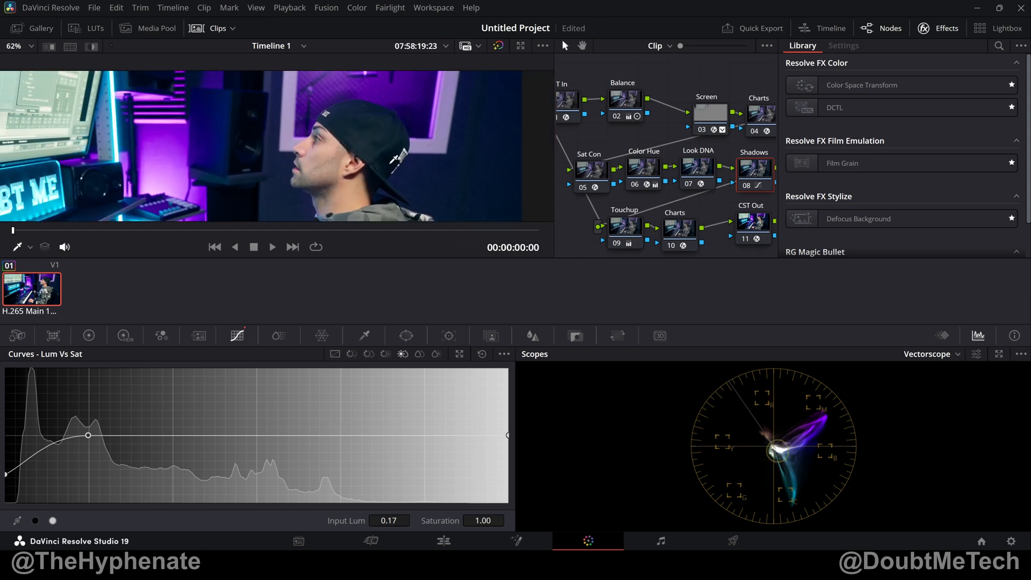
mouse_move(756, 169)
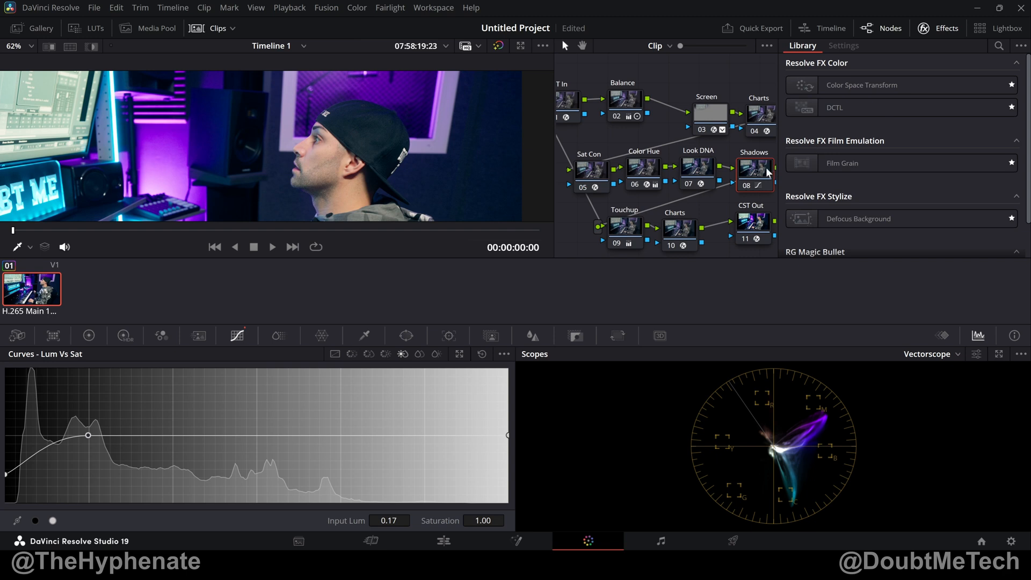
mouse_move(754, 169)
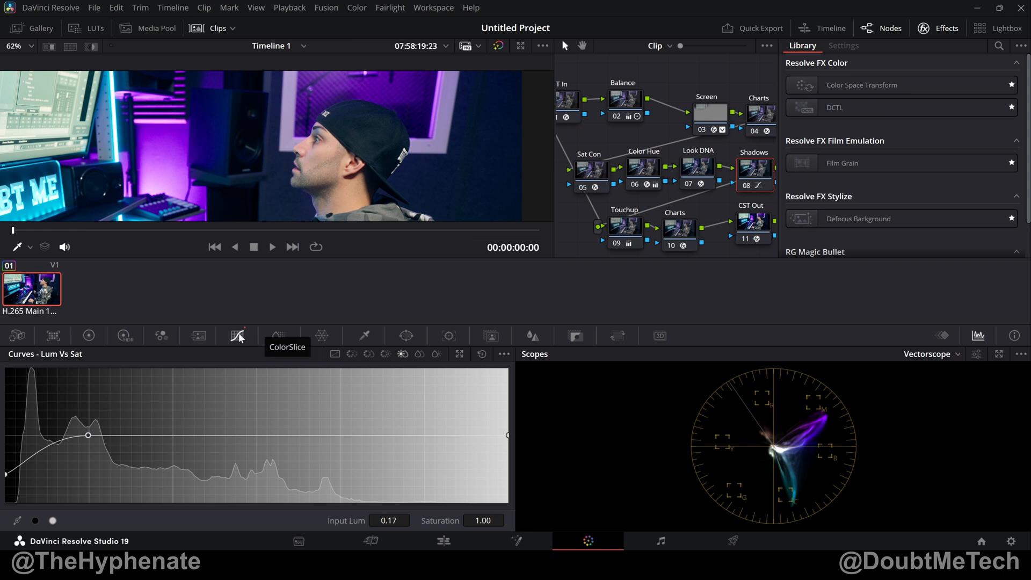
mouse_move(401, 354)
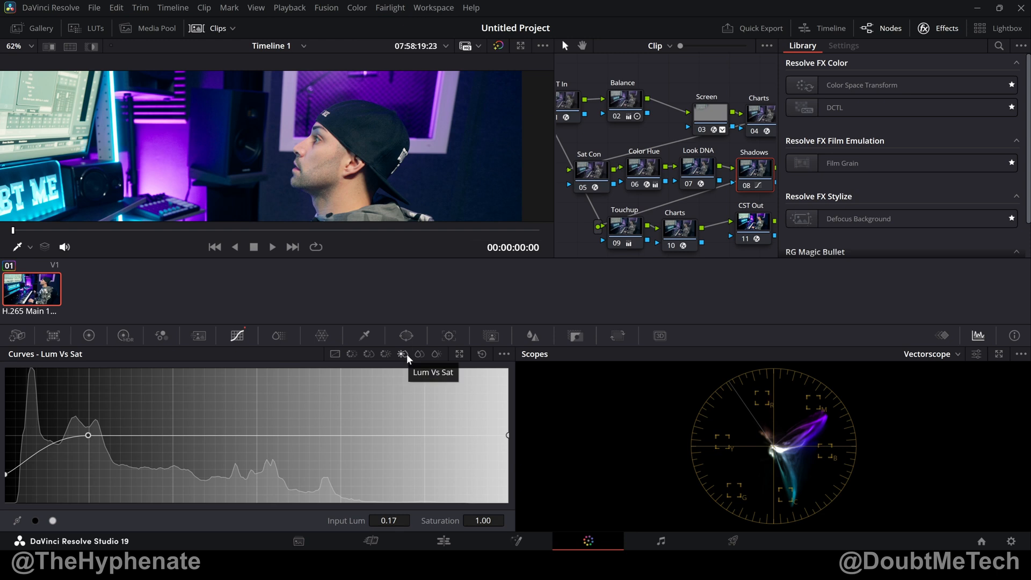
mouse_move(405, 357)
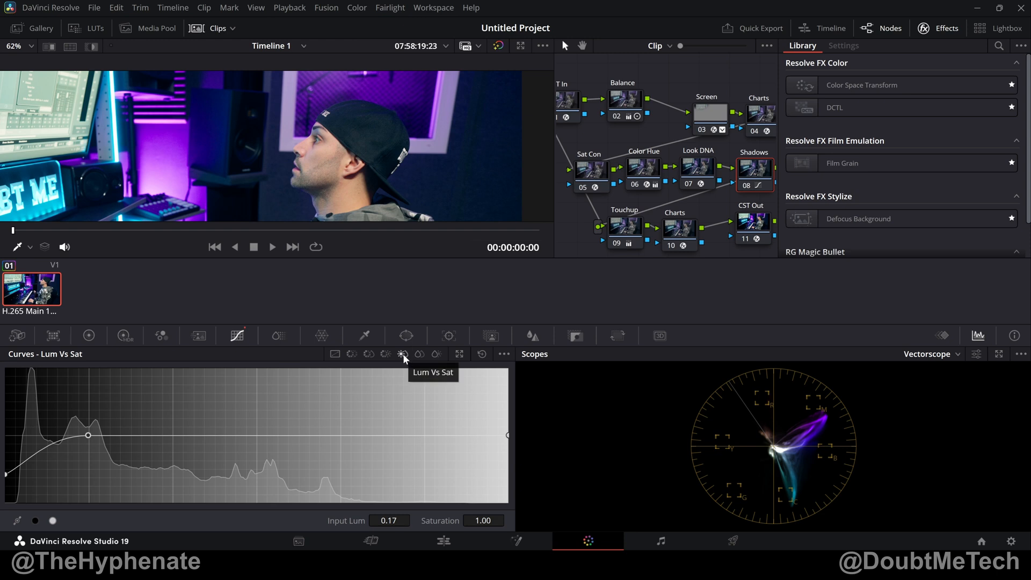